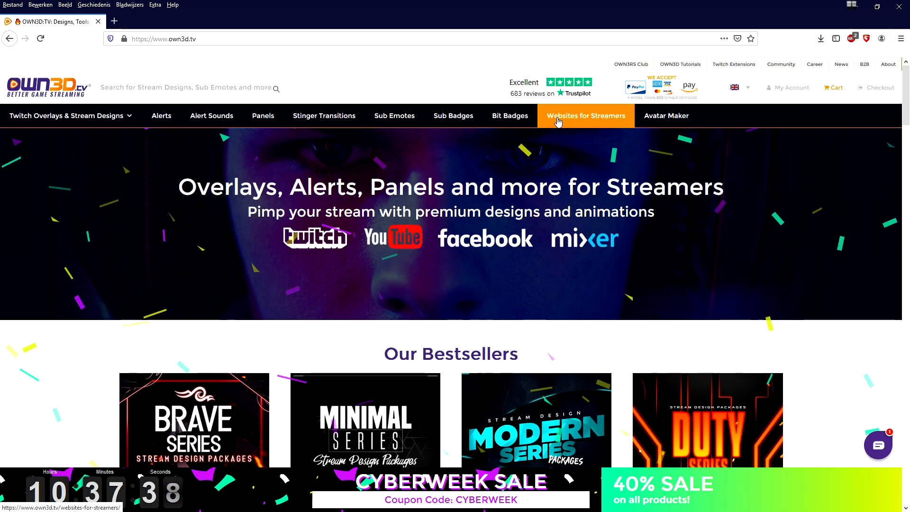
pyautogui.moveTo(667, 115)
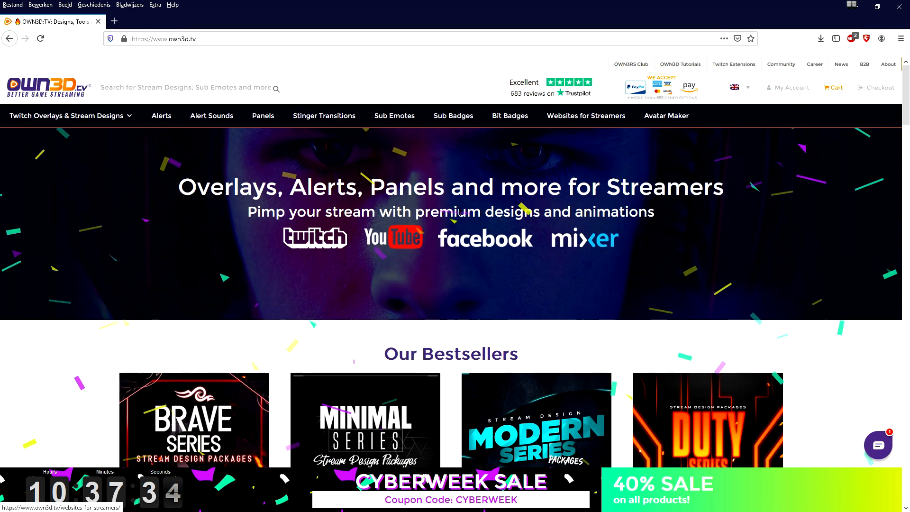
# Step: Scroll down to reach the layer options for the empty Primair layout
pyautogui.scroll(-3)
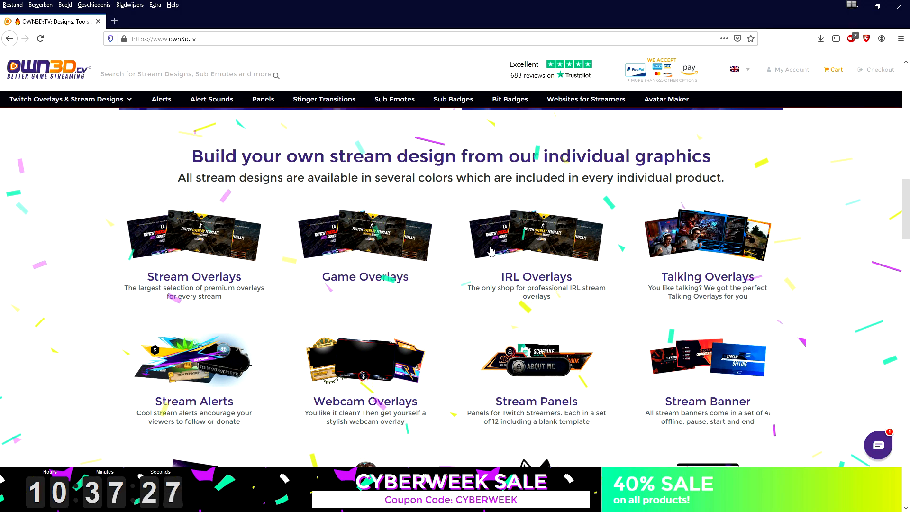
pyautogui.moveTo(535, 378)
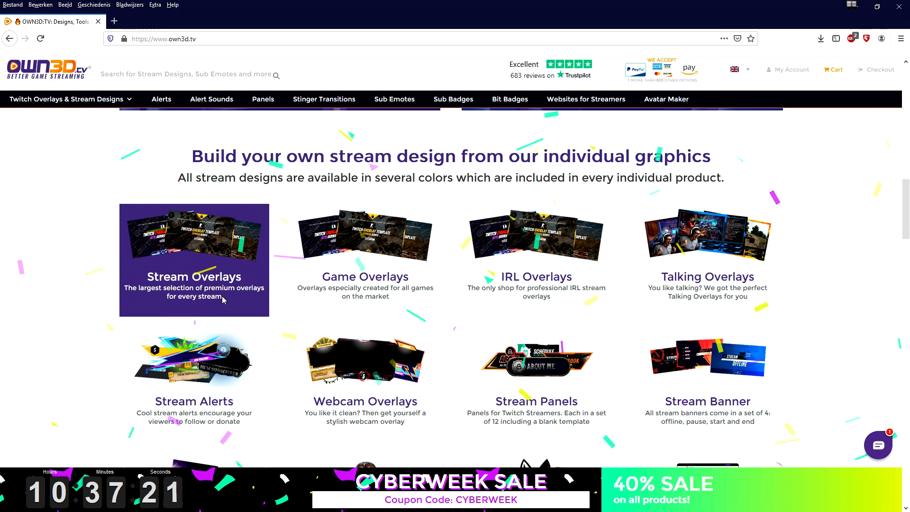
pyautogui.scroll(-3)
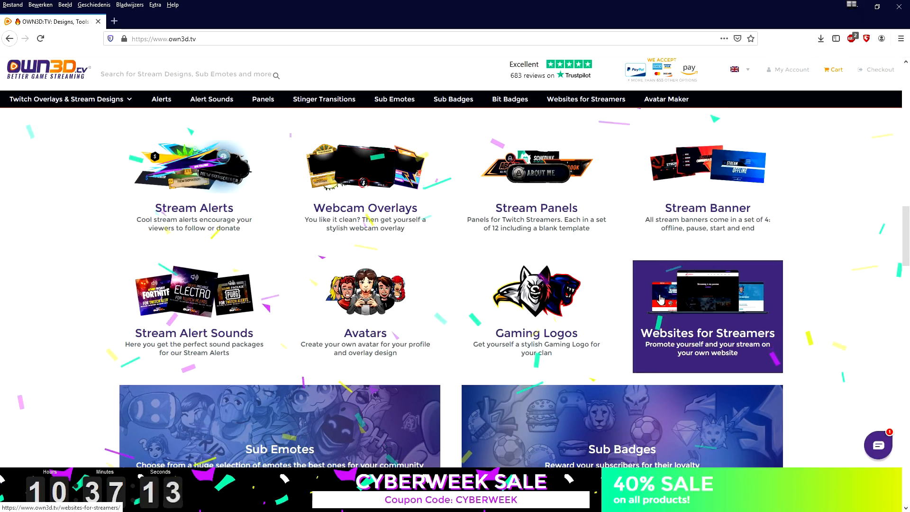
pyautogui.scroll(-3)
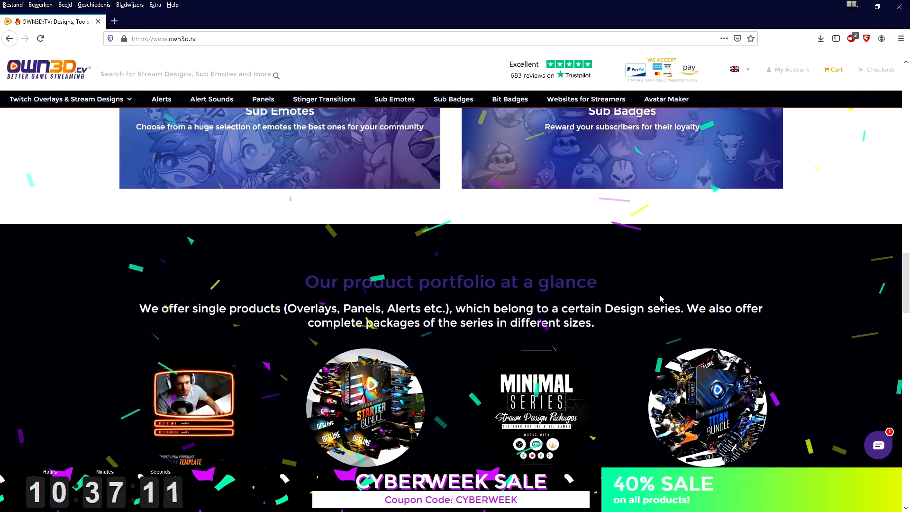
pyautogui.scroll(-3)
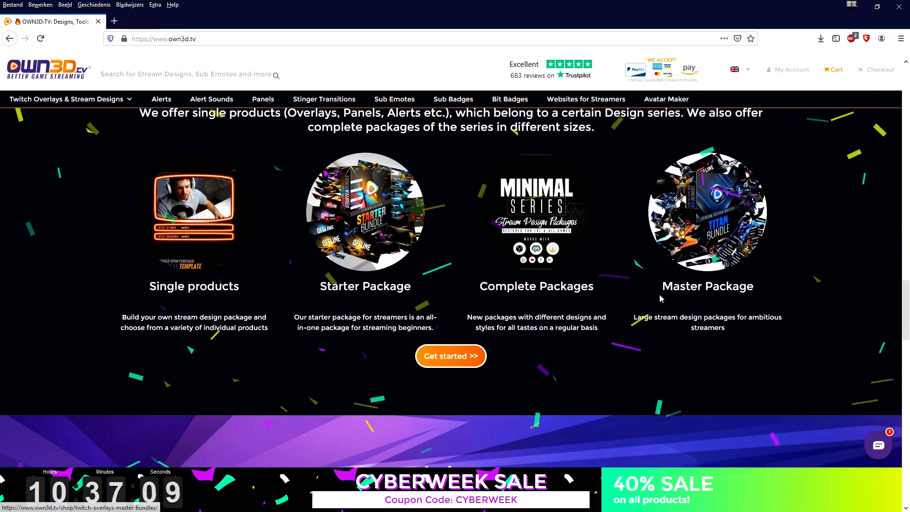
pyautogui.scroll(-3)
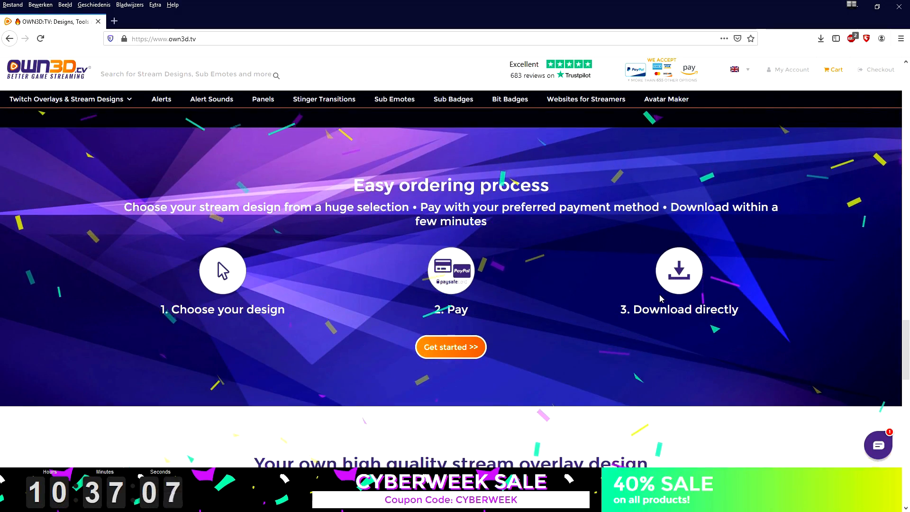
pyautogui.scroll(-3)
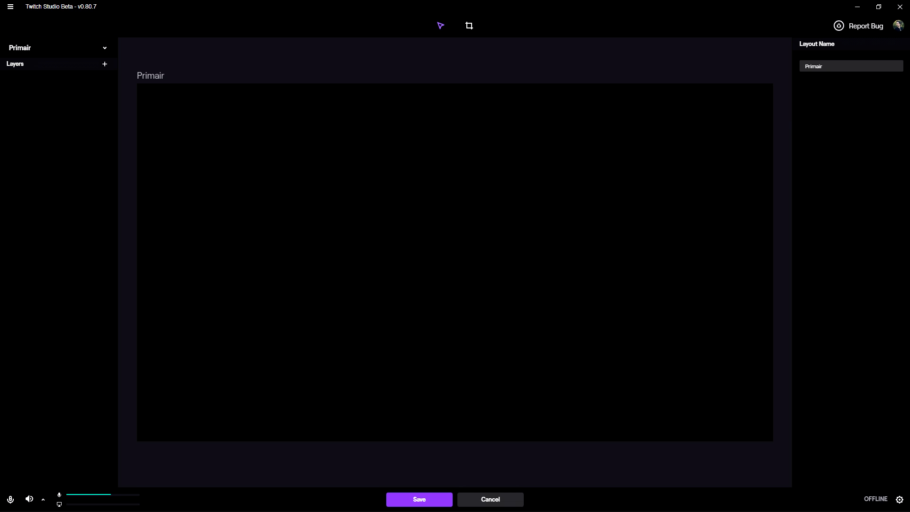
pyautogui.moveTo(725, 41)
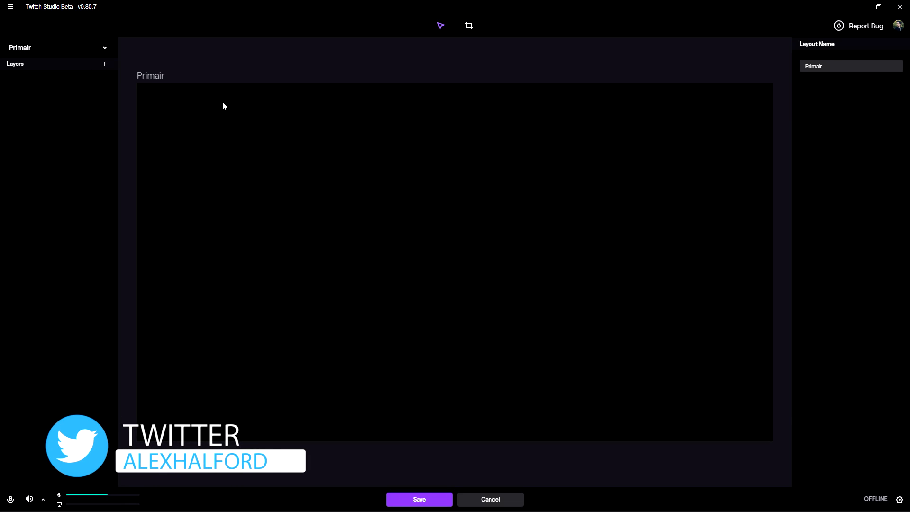
# Step: Add webcam-1.png from the Media Library as an image layer on Primair
pyautogui.click(104, 64)
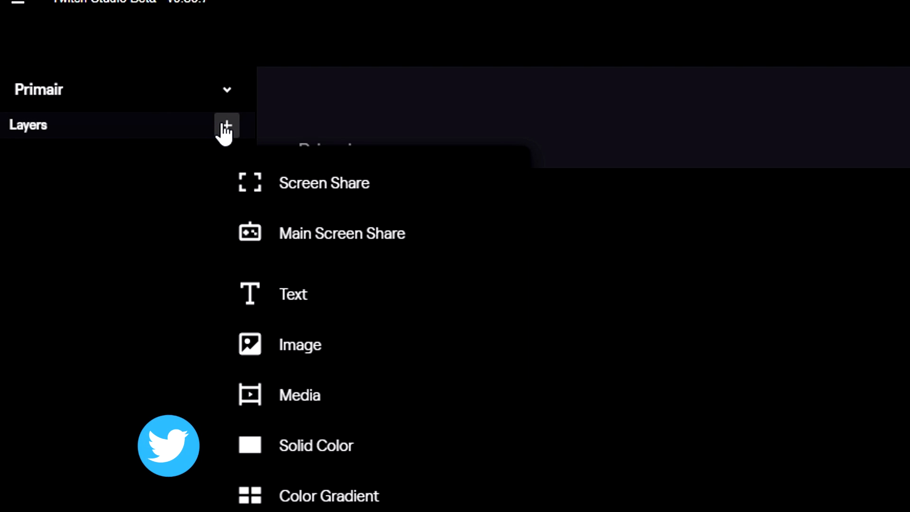
pyautogui.click(300, 345)
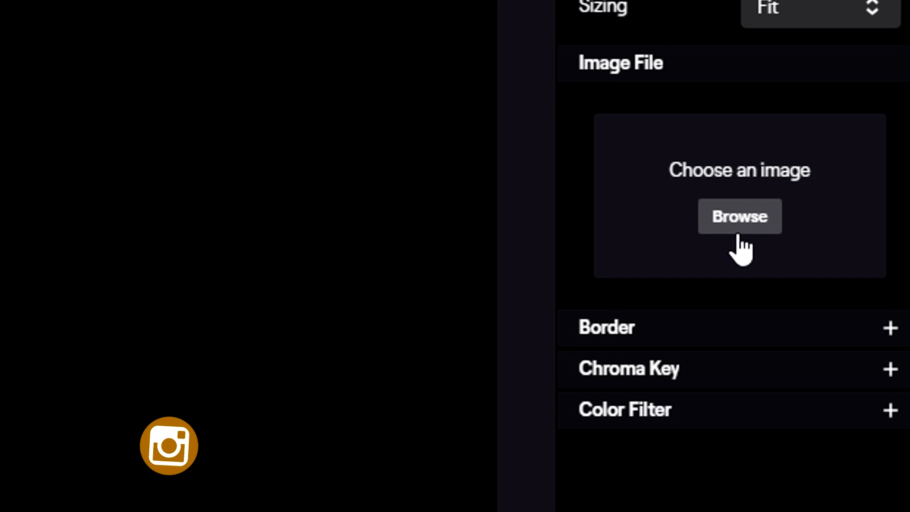
pyautogui.click(740, 216)
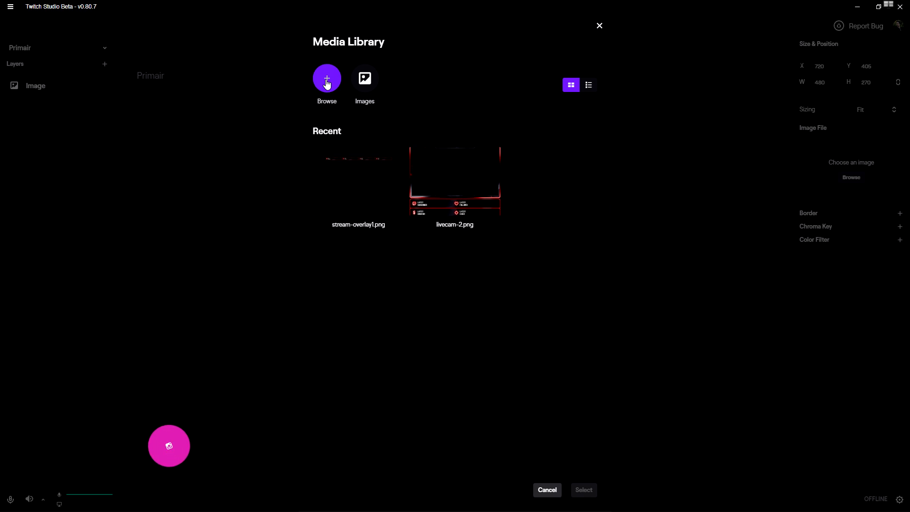
pyautogui.click(326, 78)
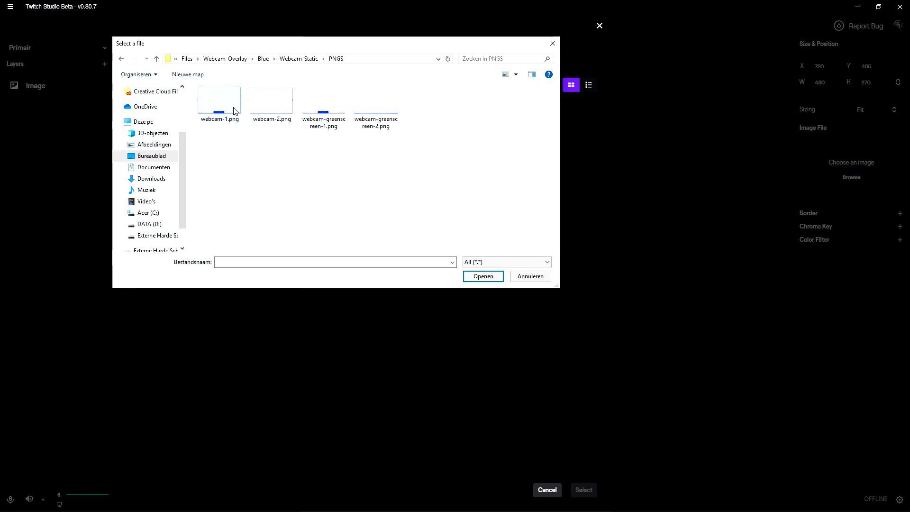
pyautogui.moveTo(223, 111)
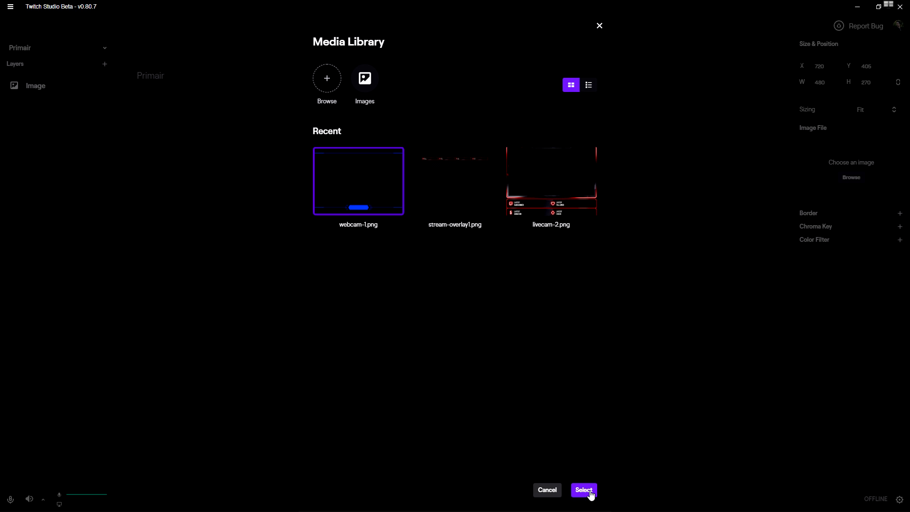
pyautogui.click(583, 490)
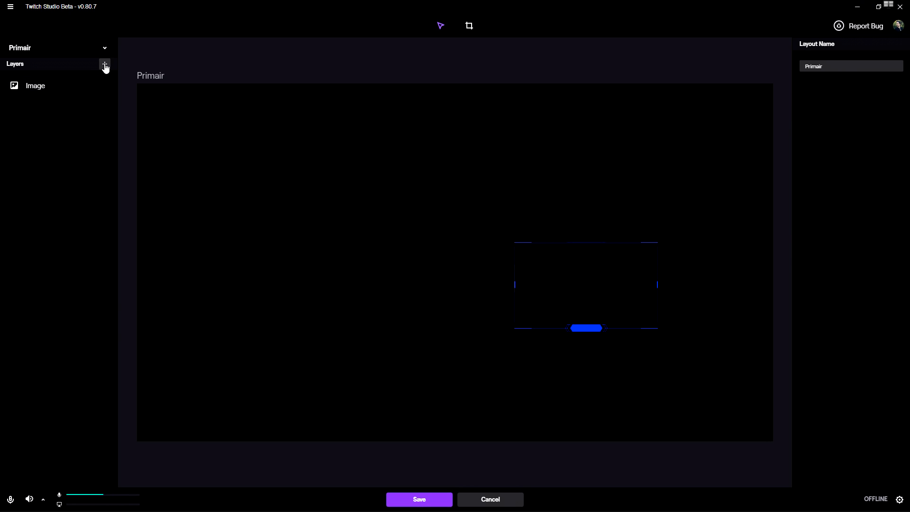
# Step: Add overlay-without-webcam.png as a second image layer
pyautogui.click(105, 64)
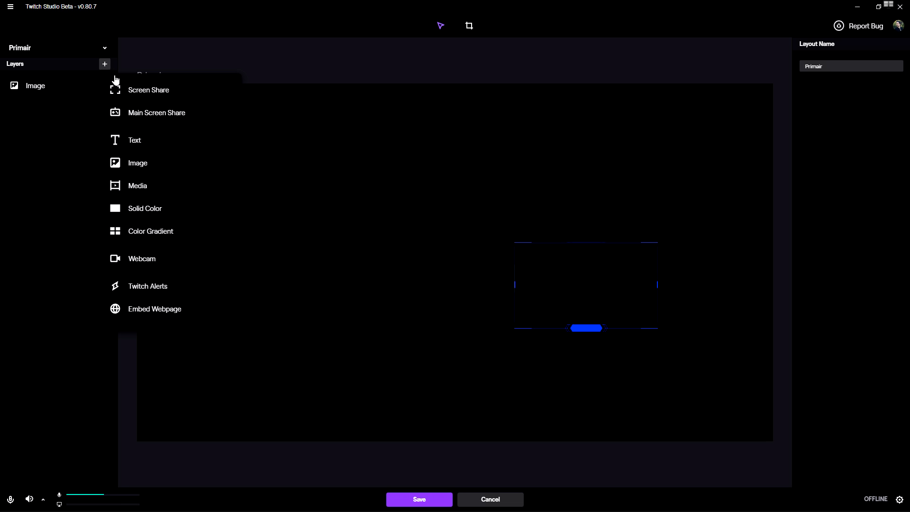
pyautogui.click(138, 162)
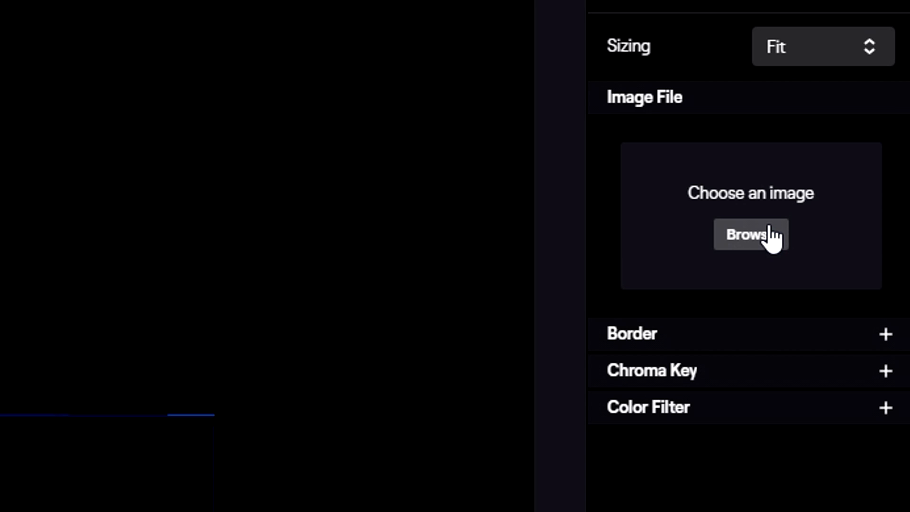
pyautogui.click(750, 235)
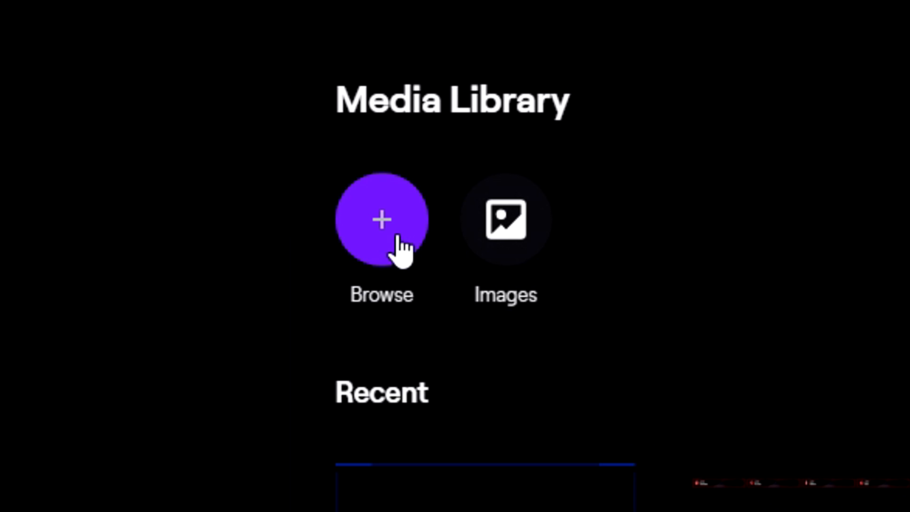
pyautogui.click(381, 220)
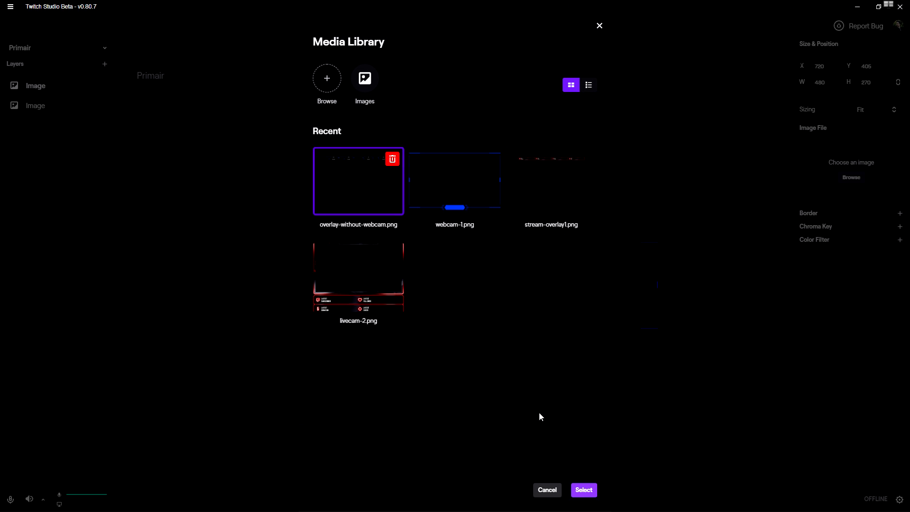
pyautogui.click(583, 490)
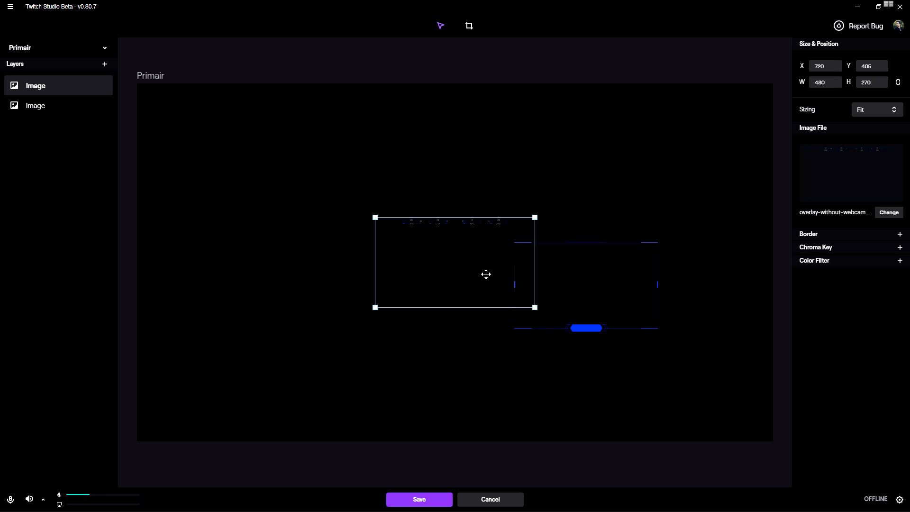
# Step: Stretch the overlay over the canvas and move the webcam frame bottom-left (X 0, Y 760)
pyautogui.moveTo(486, 274); pyautogui.dragTo(276, 136)
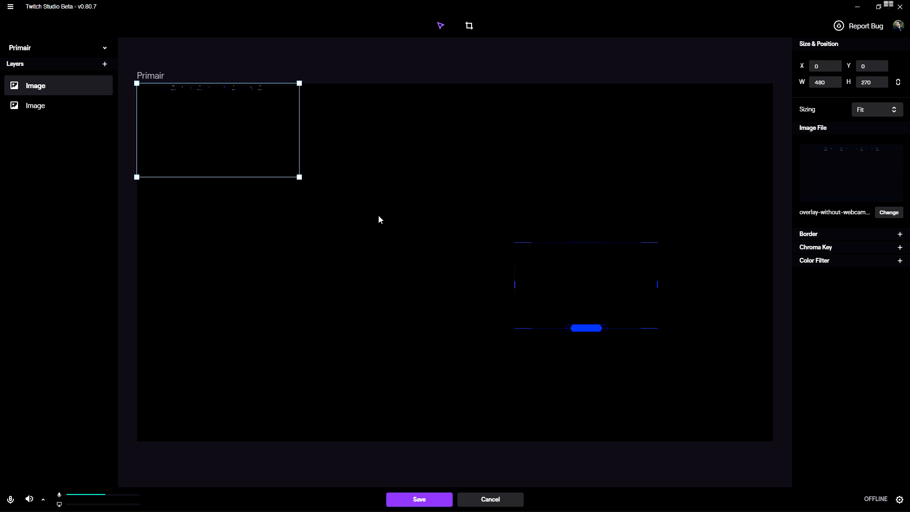
pyautogui.moveTo(300, 177); pyautogui.dragTo(762, 441)
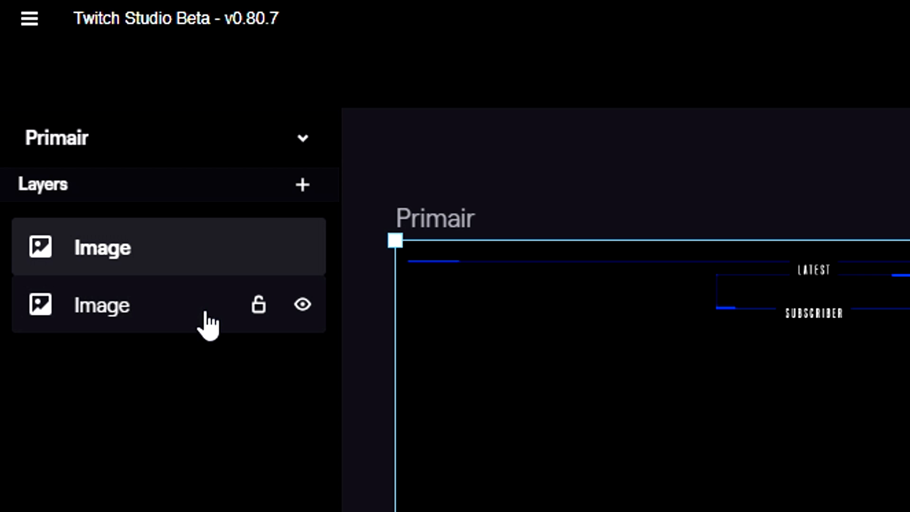
pyautogui.click(102, 305)
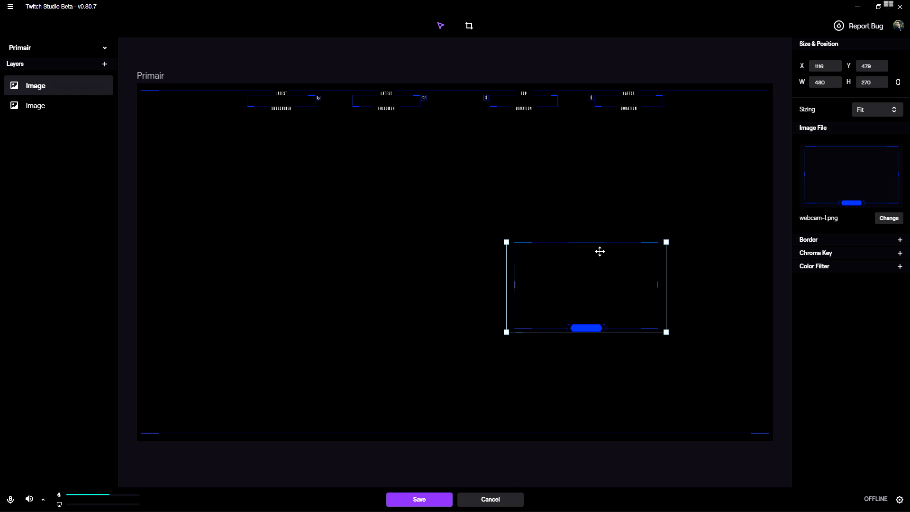
pyautogui.moveTo(600, 251); pyautogui.dragTo(643, 299)
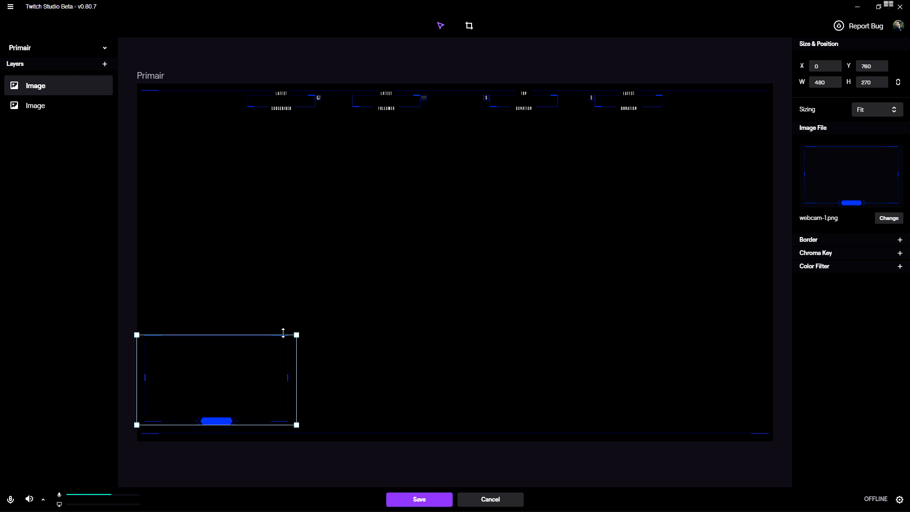
# Step: Delete the alert-new-donation.png image layer and confirm in the Delete Layer dialog
pyautogui.click(35, 105)
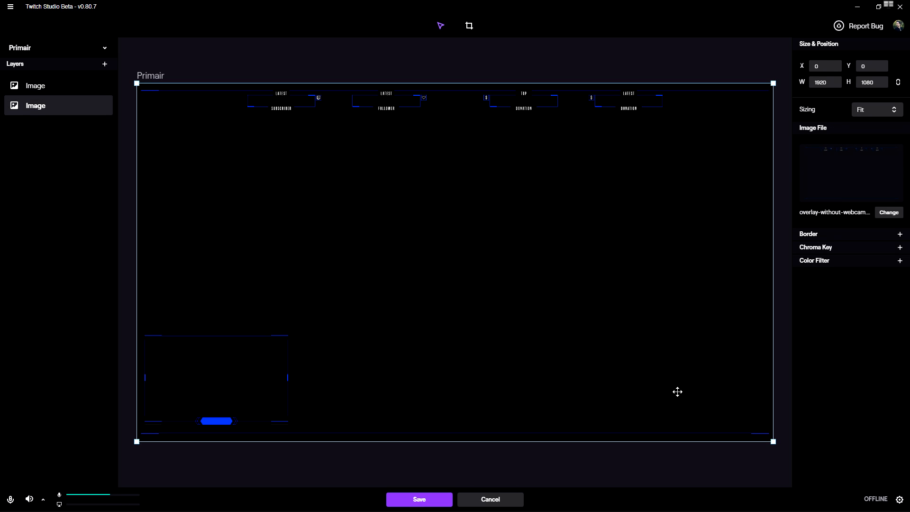
pyautogui.moveTo(727, 375)
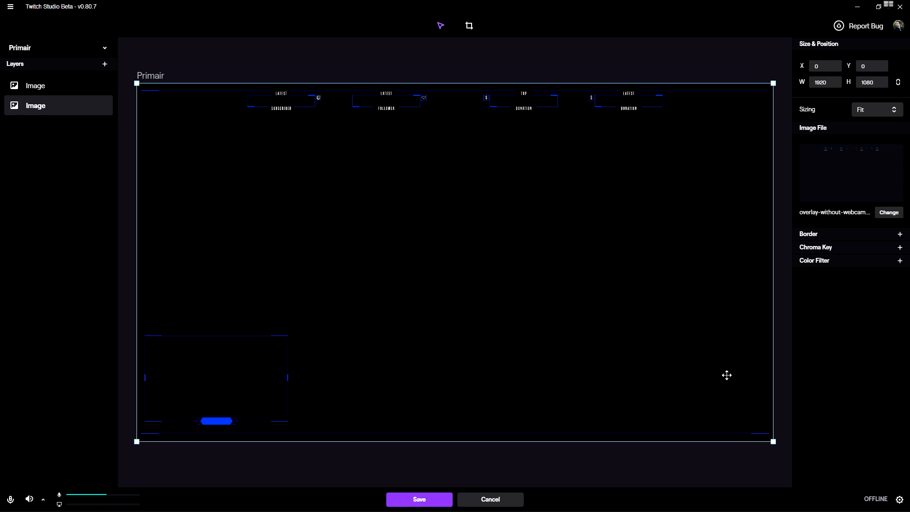
pyautogui.moveTo(469, 207)
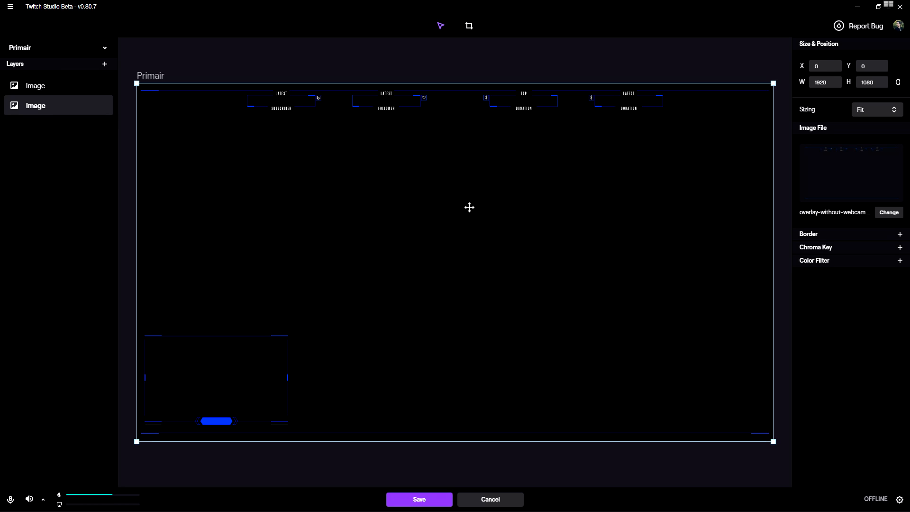
pyautogui.moveTo(434, 183)
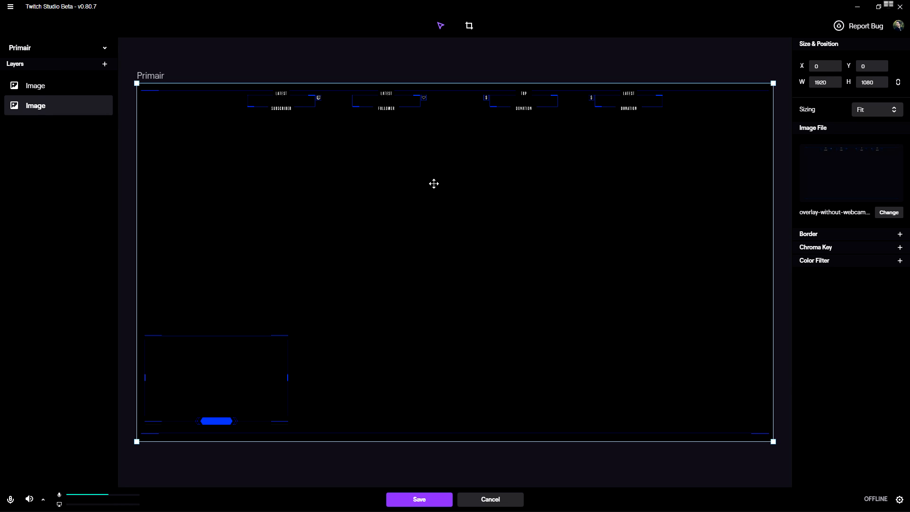
pyautogui.moveTo(367, 166)
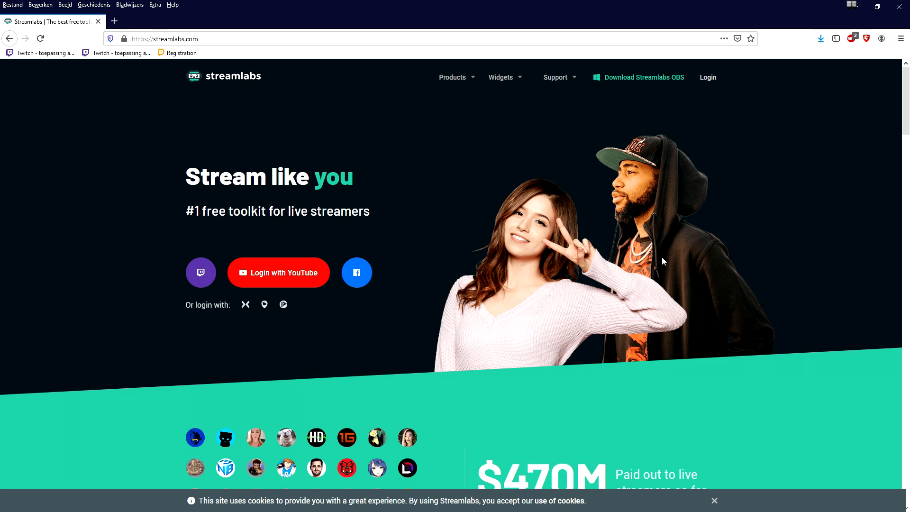
pyautogui.moveTo(644, 236)
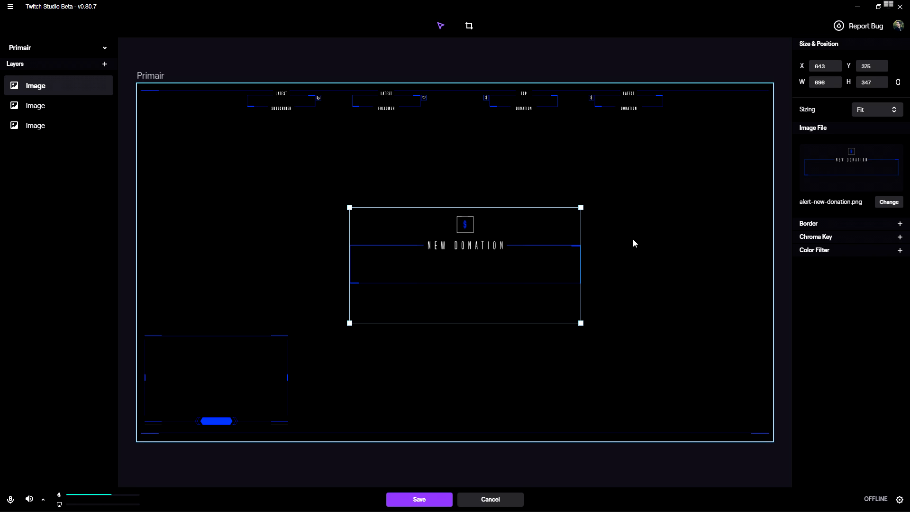
pyautogui.click(34, 125)
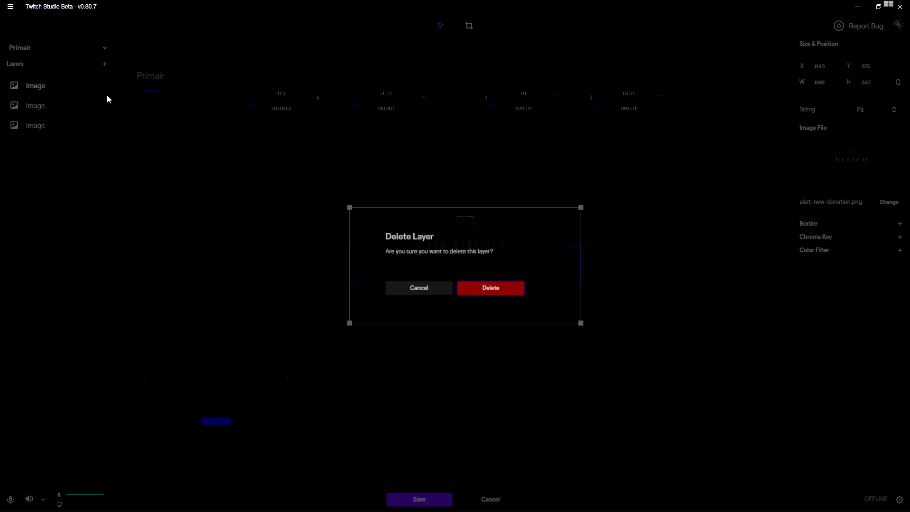
pyautogui.click(490, 288)
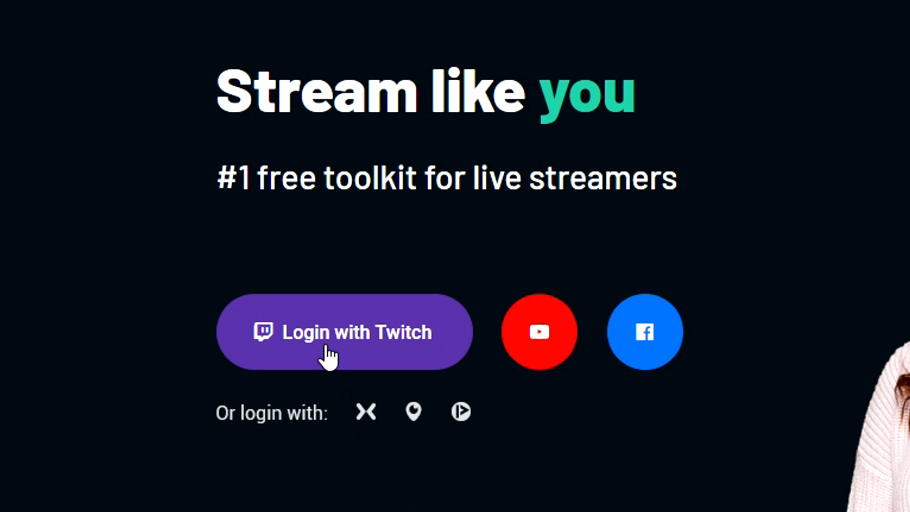
# Step: Log in to Streamlabs with Twitch and scroll to the donation alert settings
pyautogui.click(344, 331)
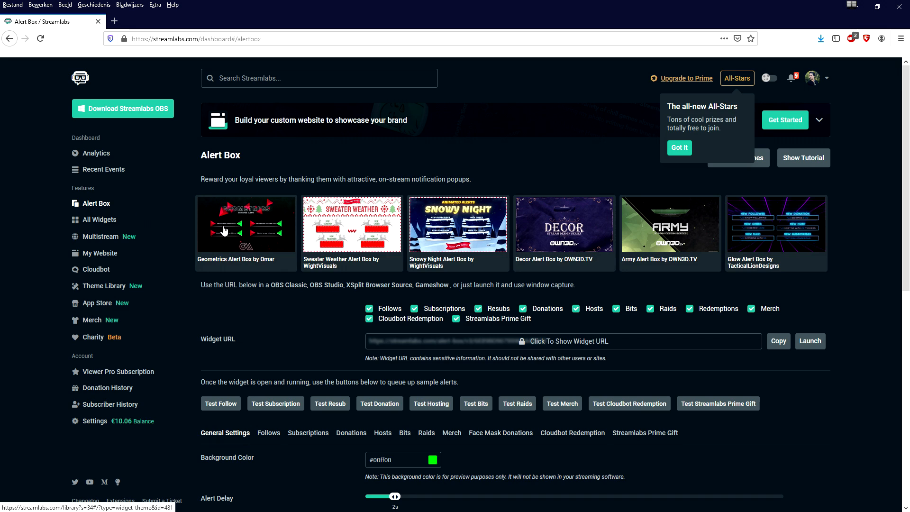
pyautogui.scroll(-3)
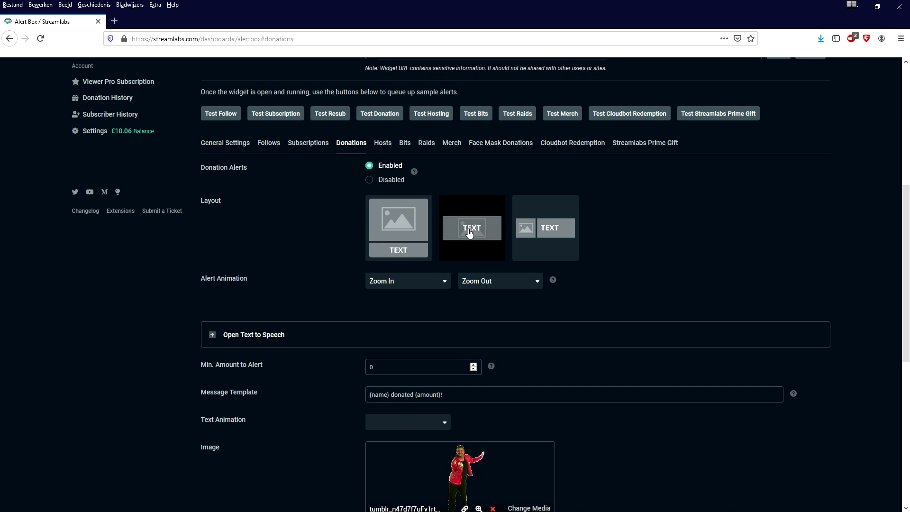
pyautogui.scroll(-3)
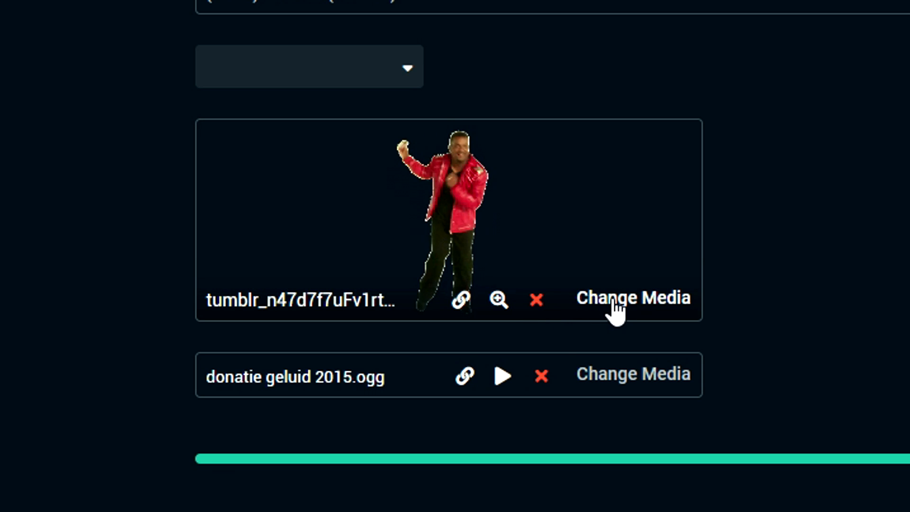
# Step: Set the donation alert image to alert-new-donation.png and remove its old sound
pyautogui.click(632, 297)
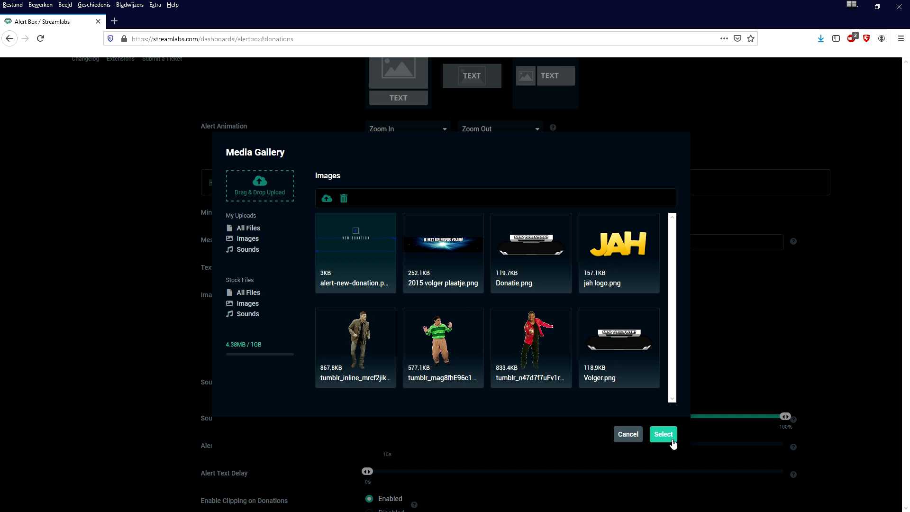
pyautogui.click(663, 434)
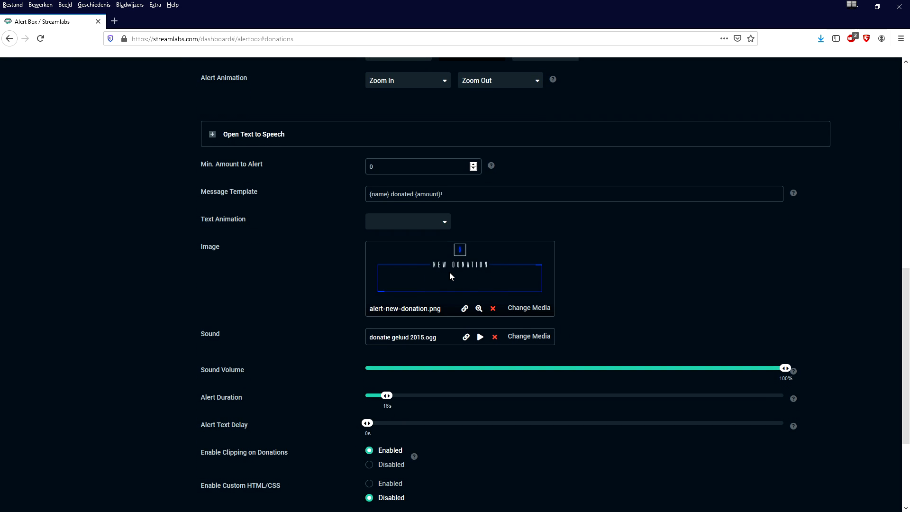
pyautogui.scroll(-3)
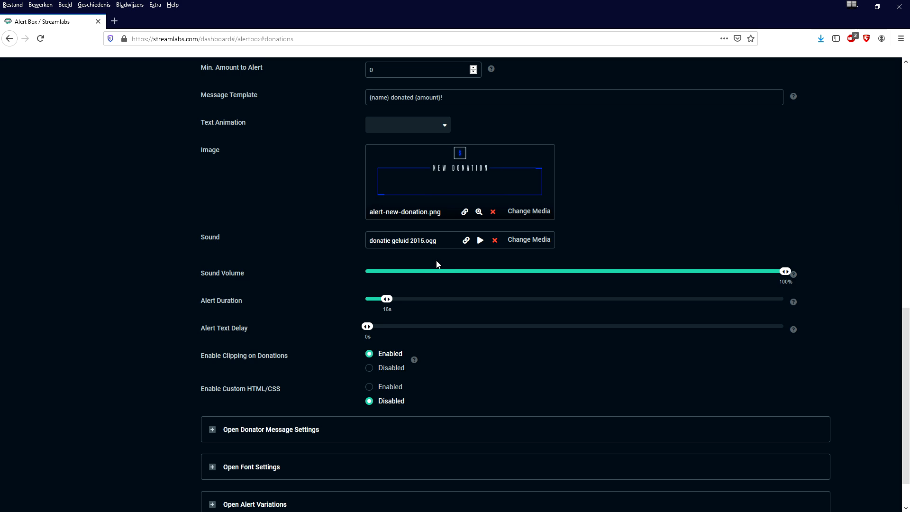
pyautogui.click(496, 239)
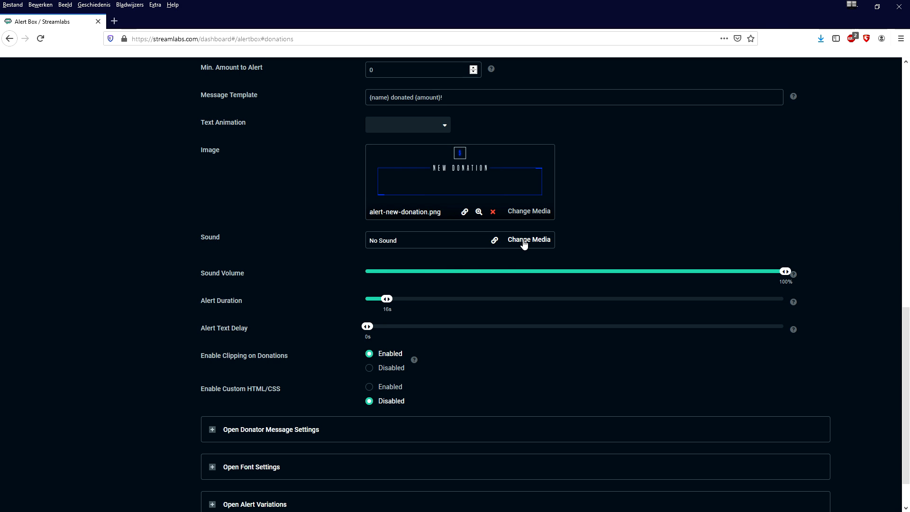
# Step: Choose the Cheer-Minimal-Series sound and set the alert sound volume to 64%
pyautogui.click(529, 239)
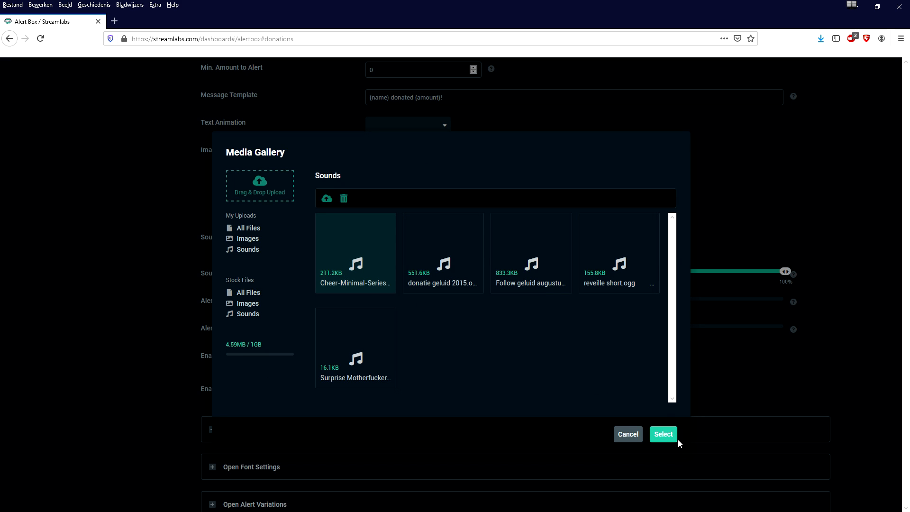
pyautogui.click(663, 434)
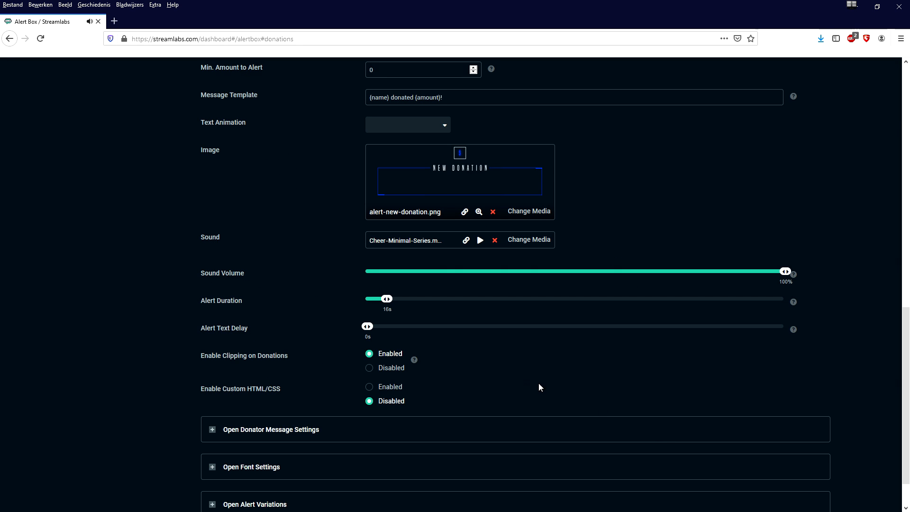
pyautogui.moveTo(643, 389)
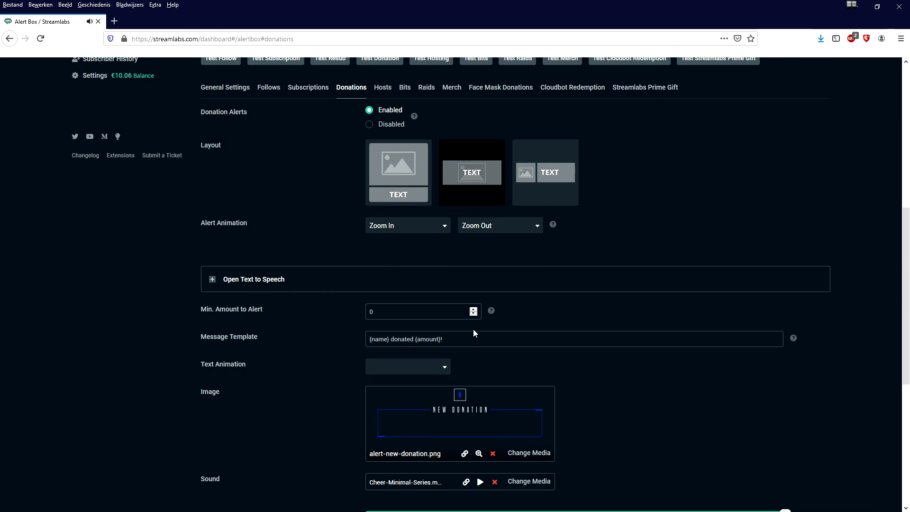
pyautogui.scroll(-3)
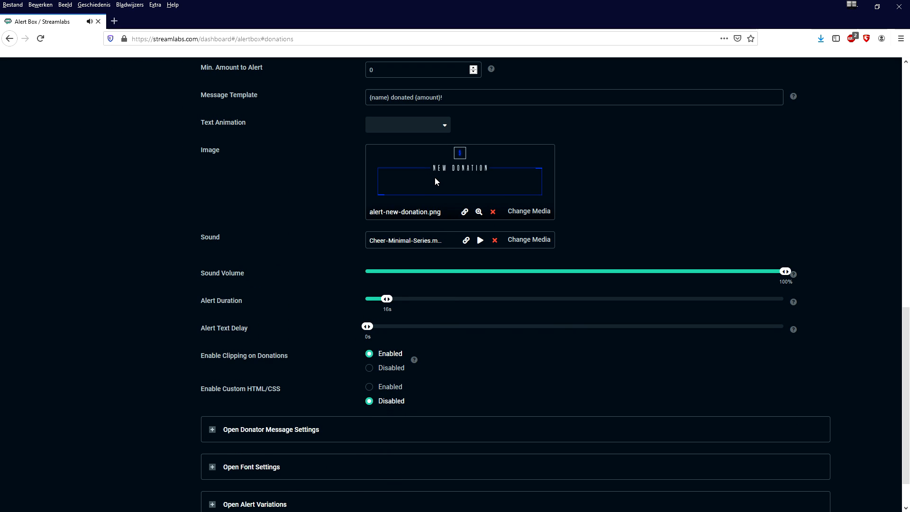
pyautogui.moveTo(387, 300)
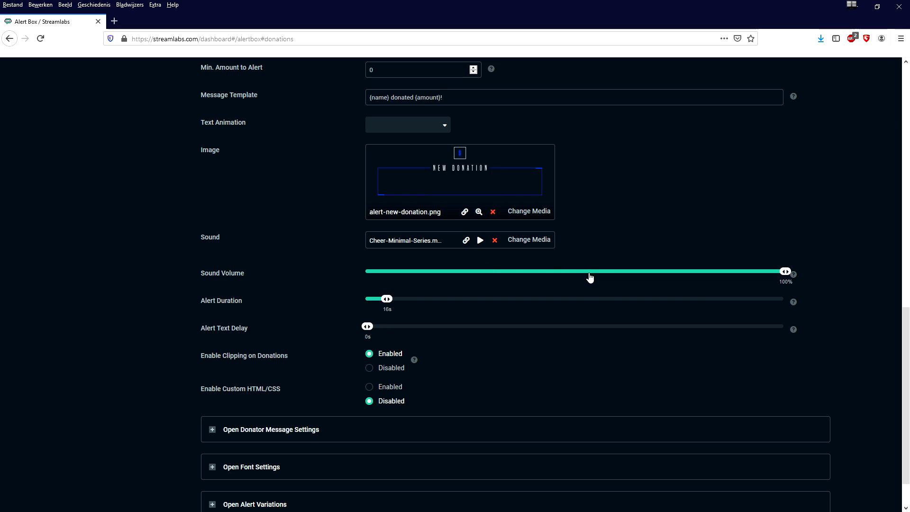
pyautogui.moveTo(786, 271); pyautogui.dragTo(661, 271)
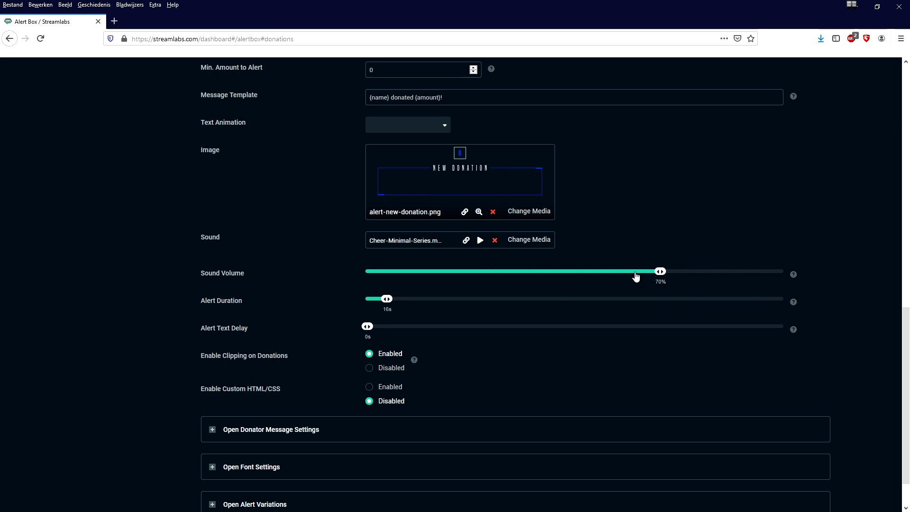
pyautogui.moveTo(661, 271); pyautogui.dragTo(636, 272)
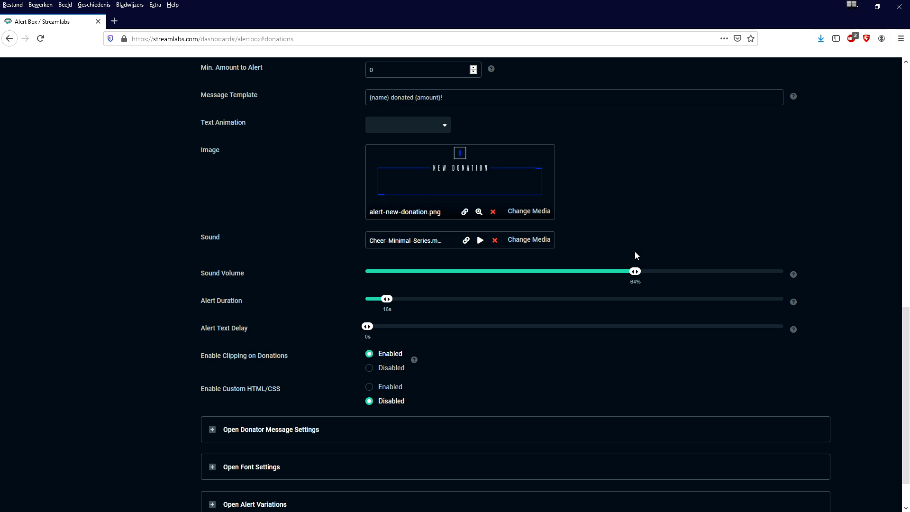
pyautogui.moveTo(634, 176)
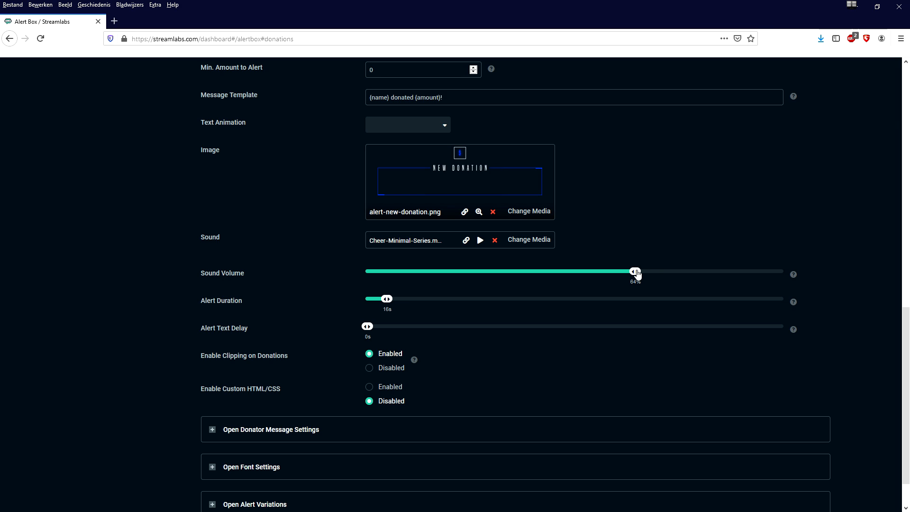
pyautogui.moveTo(634, 271); pyautogui.dragTo(618, 271)
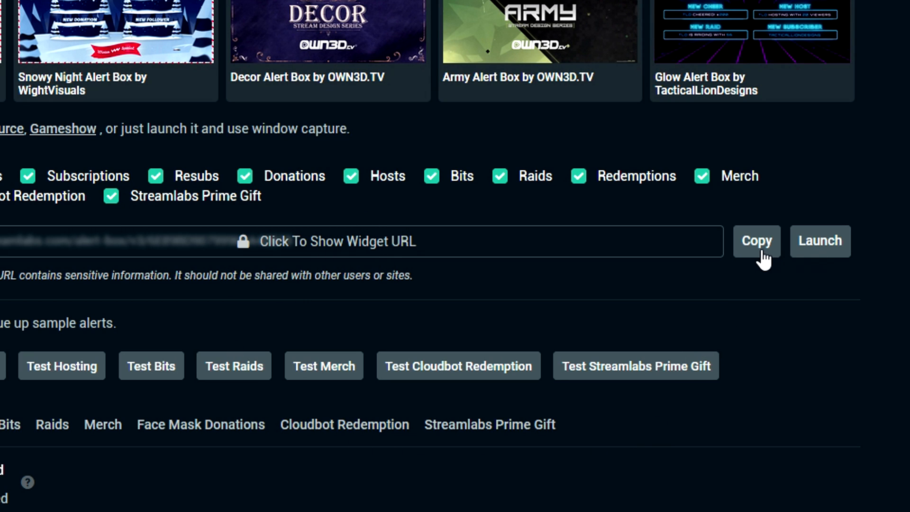
# Step: Copy the Streamlabs alert box widget URL and begin adding a new layer
pyautogui.click(757, 241)
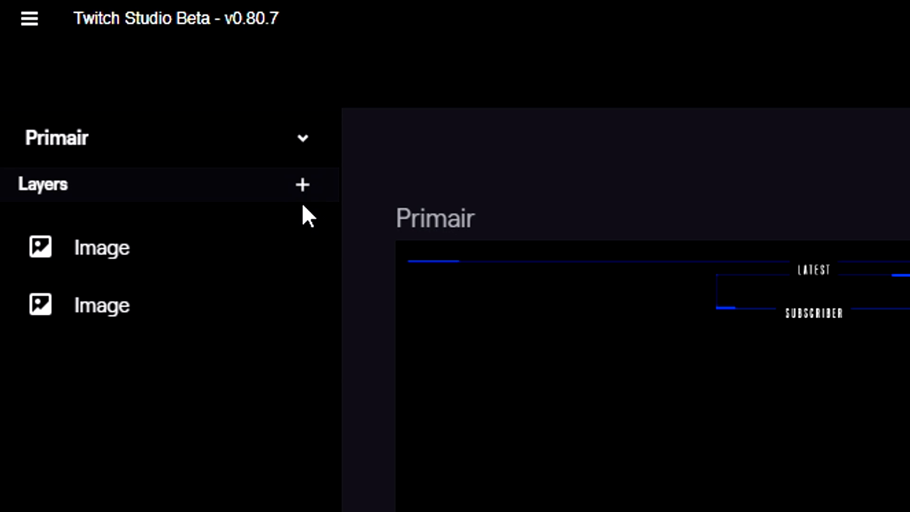
pyautogui.click(302, 184)
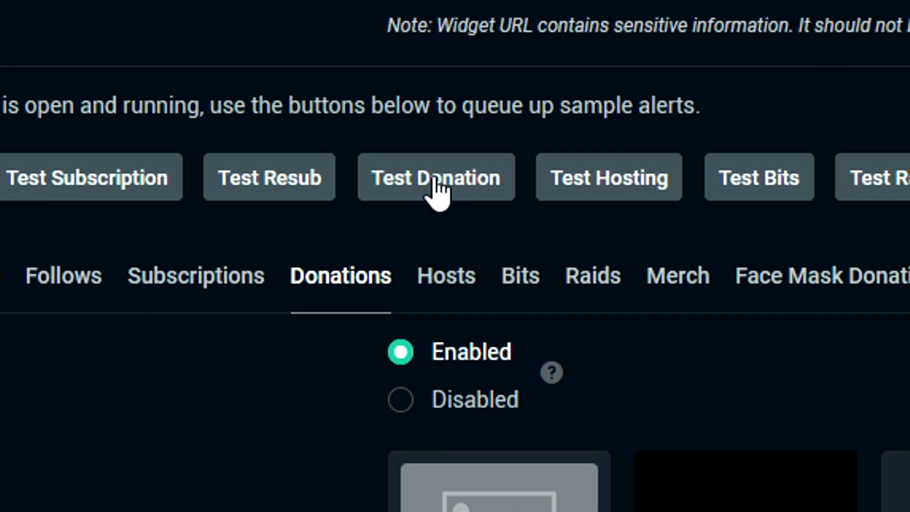
# Step: Send a Streamlabs test donation to preview the alert in the Primair layout
pyautogui.click(437, 177)
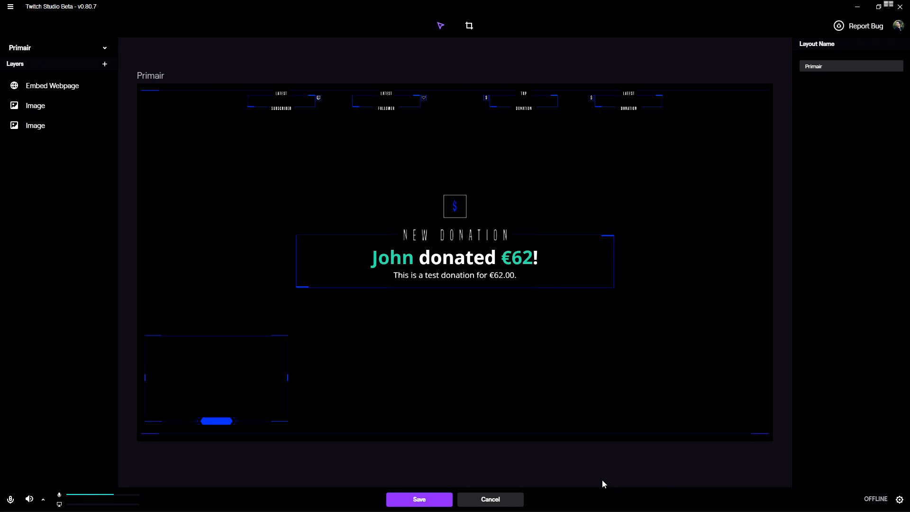
pyautogui.moveTo(600, 466)
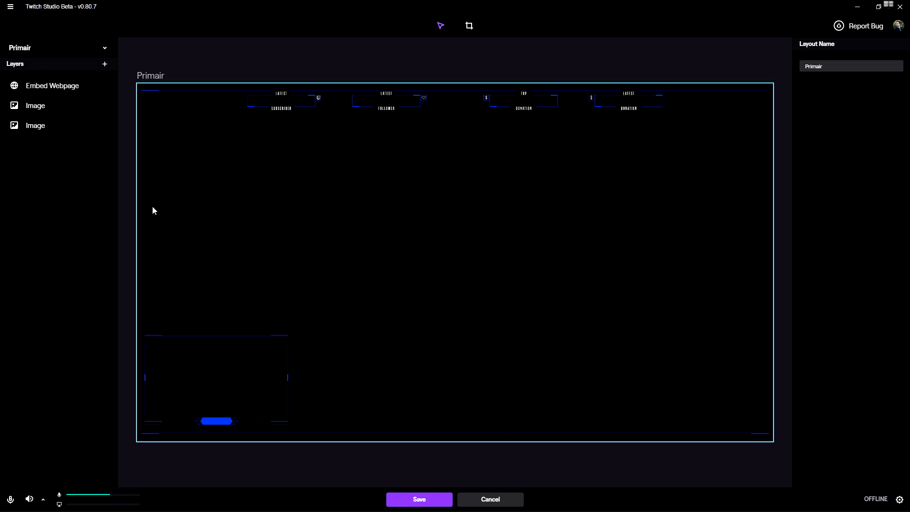
pyautogui.moveTo(146, 210)
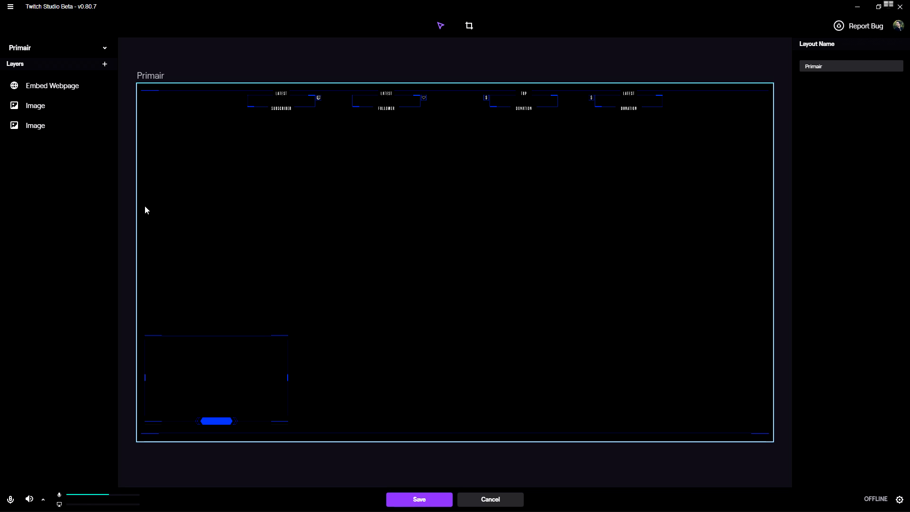
pyautogui.moveTo(70, 205)
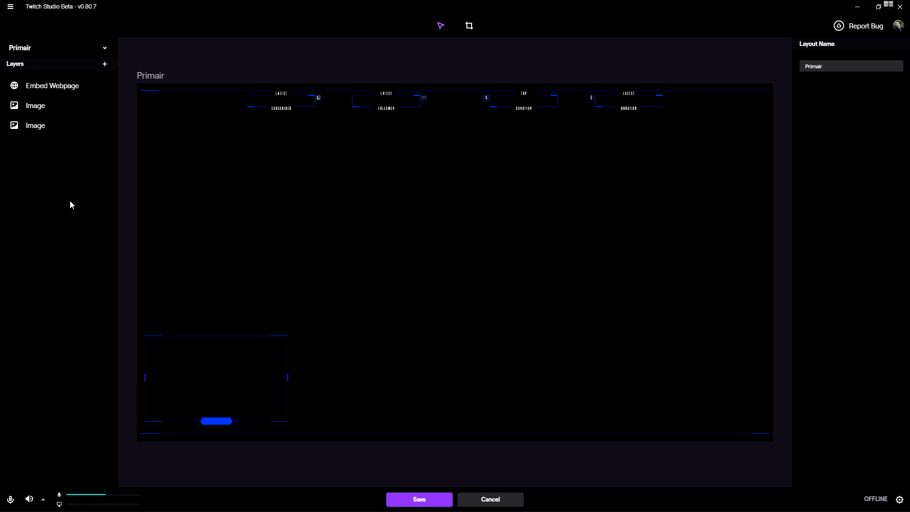
pyautogui.moveTo(2, 195)
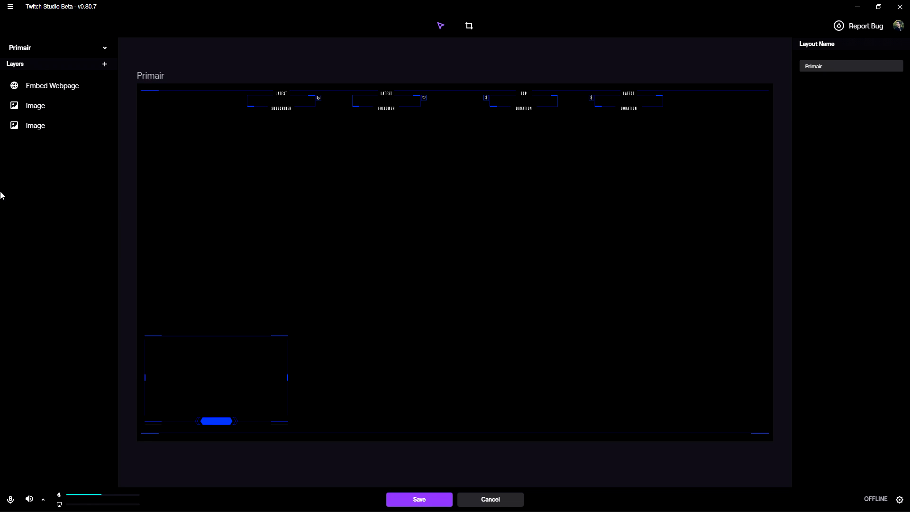
pyautogui.moveTo(30, 176)
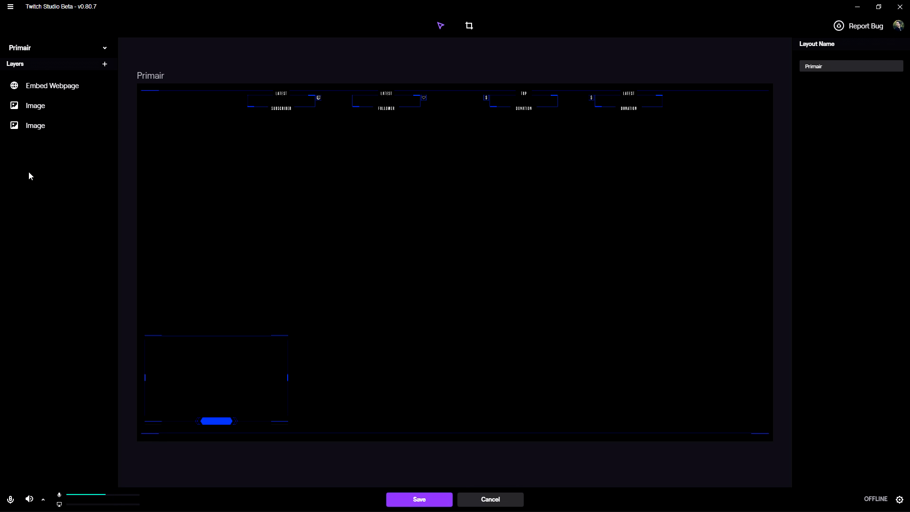
pyautogui.moveTo(97, 163)
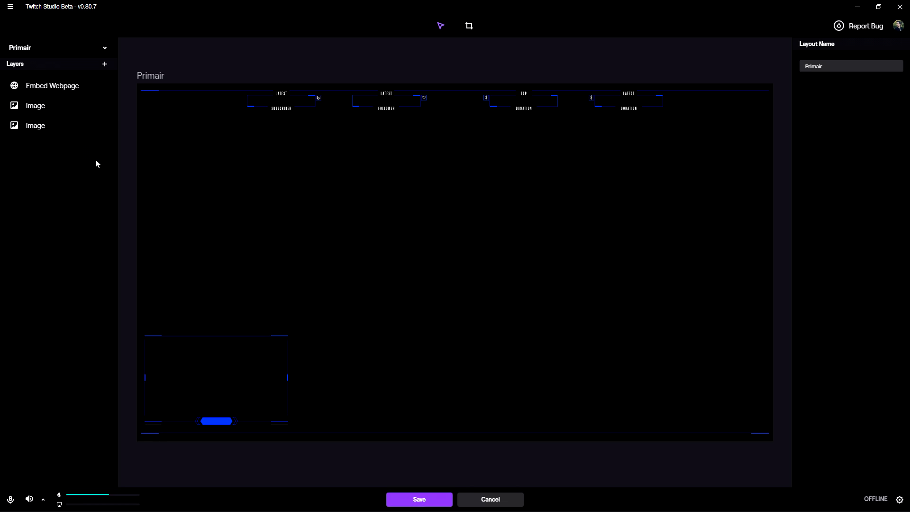
# Step: Add a Main Screen Share capturing Minecraft 1.8, with sizing set to Fill
pyautogui.click(105, 64)
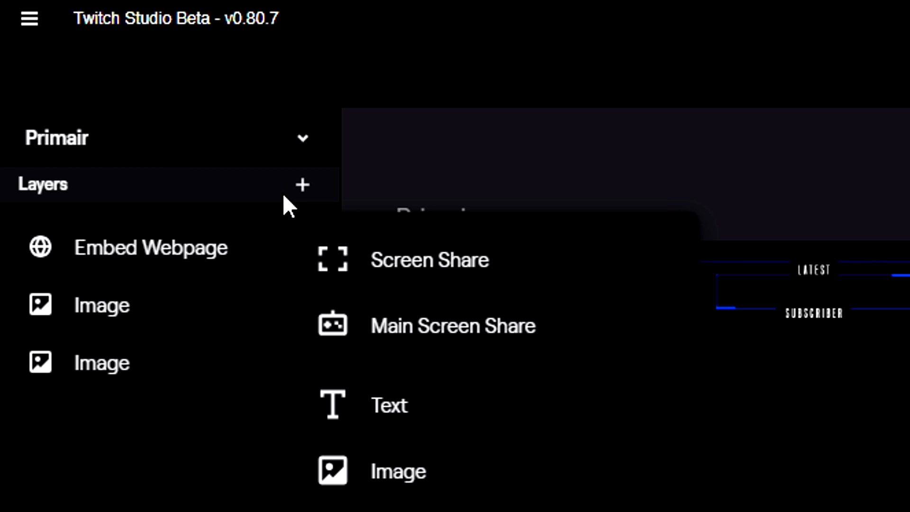
pyautogui.moveTo(482, 339)
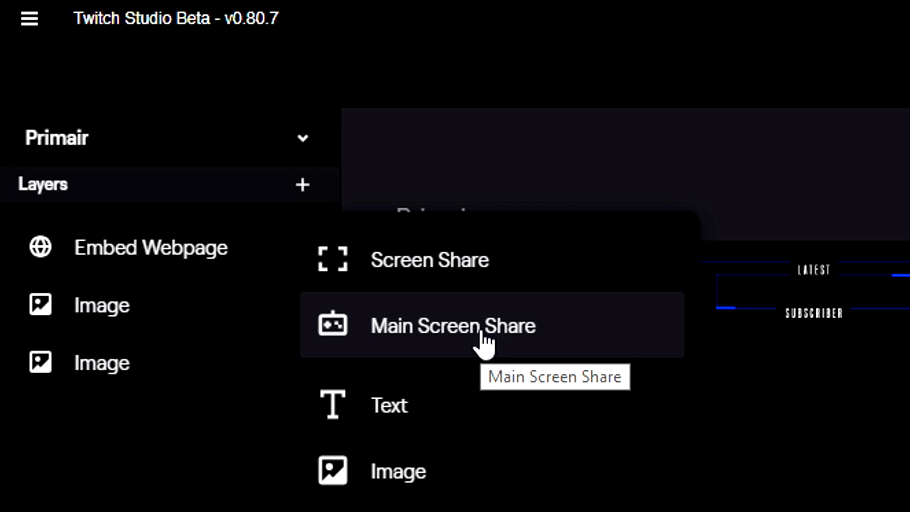
pyautogui.click(453, 326)
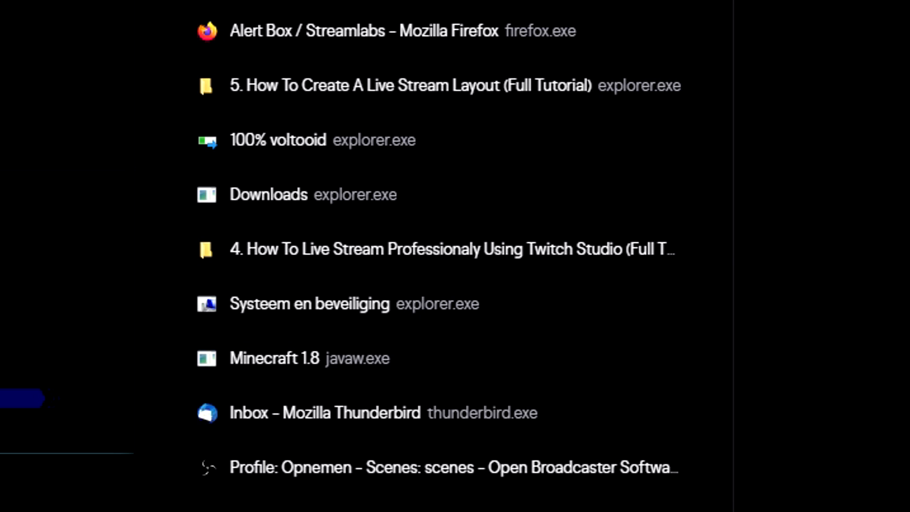
pyautogui.scroll(-3)
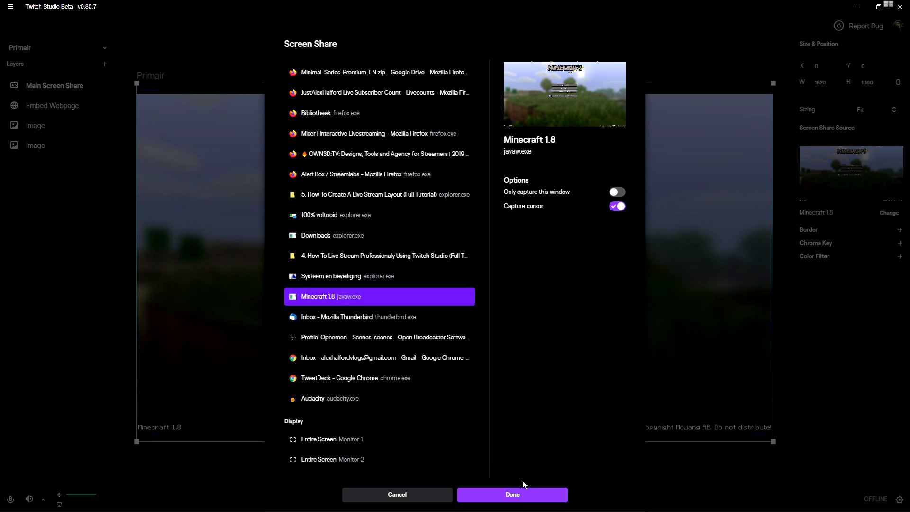
pyautogui.click(512, 495)
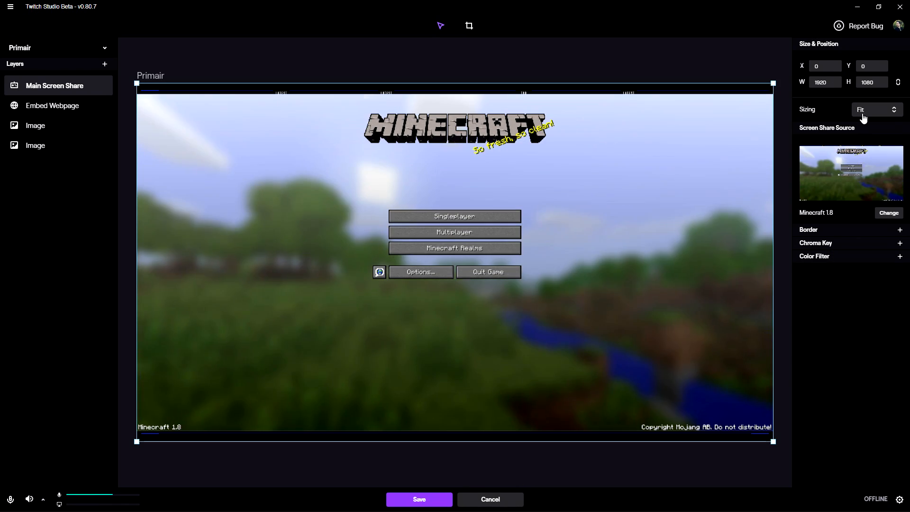
pyautogui.click(875, 109)
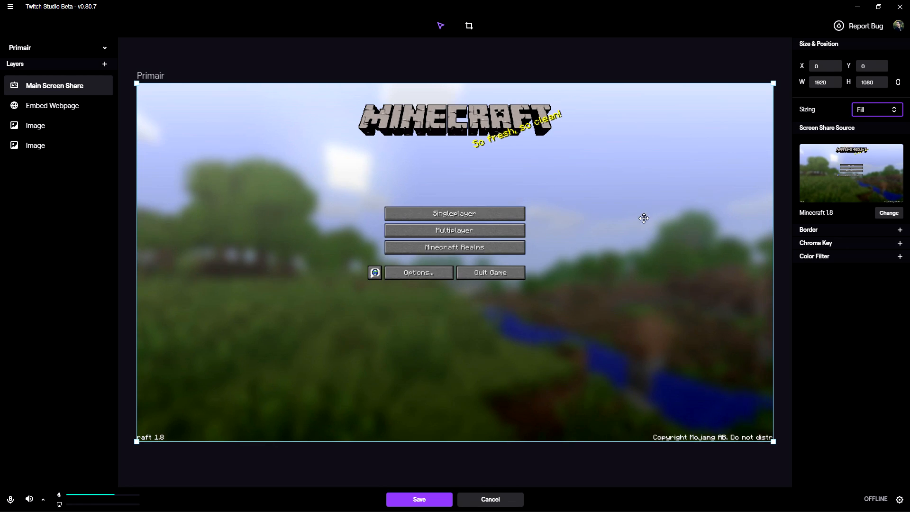
pyautogui.click(328, 247)
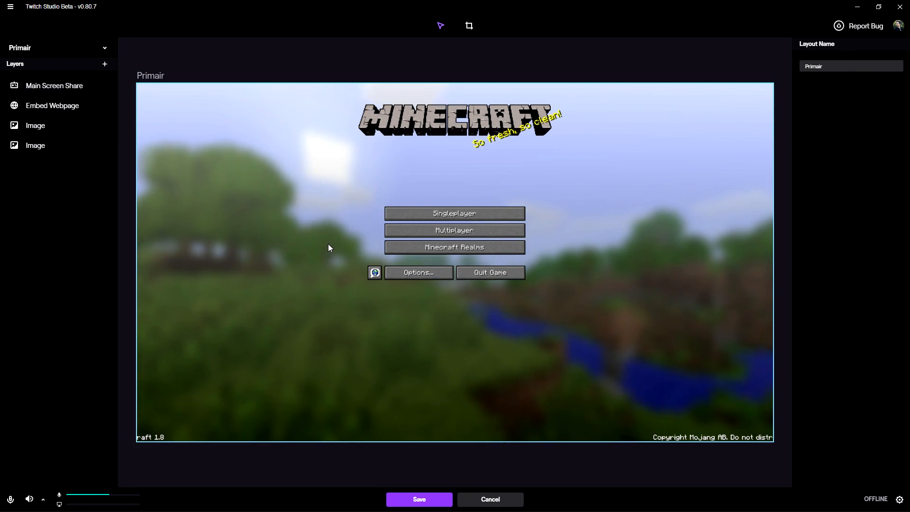
pyautogui.moveTo(337, 181)
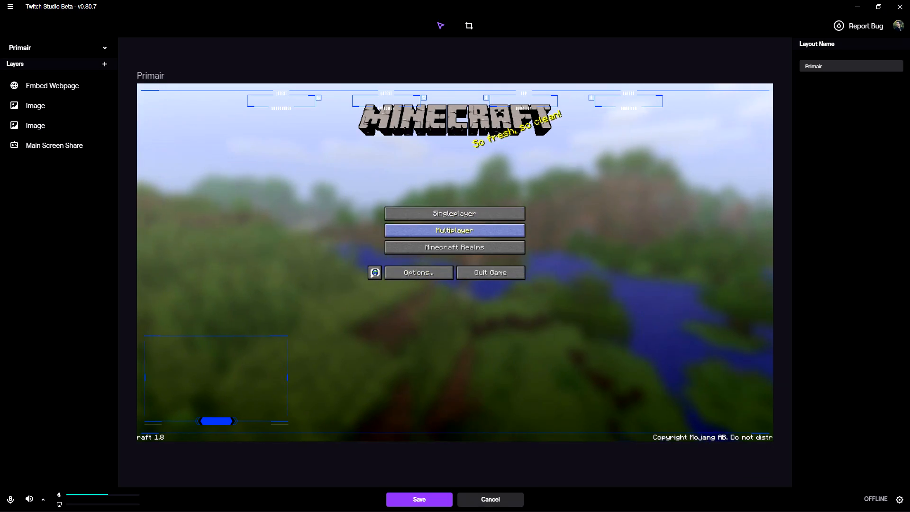
# Step: Open Minecraft's multiplayer server list in the captured game
pyautogui.click(454, 230)
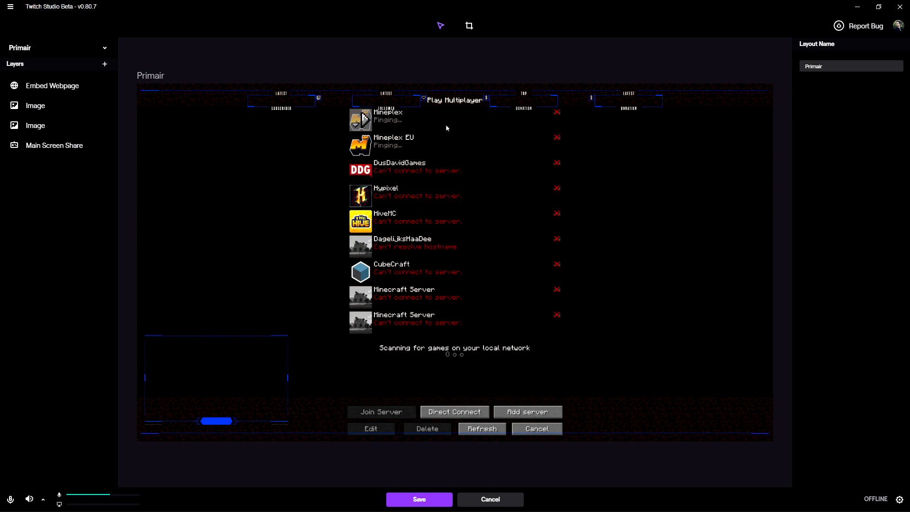
pyautogui.click(380, 412)
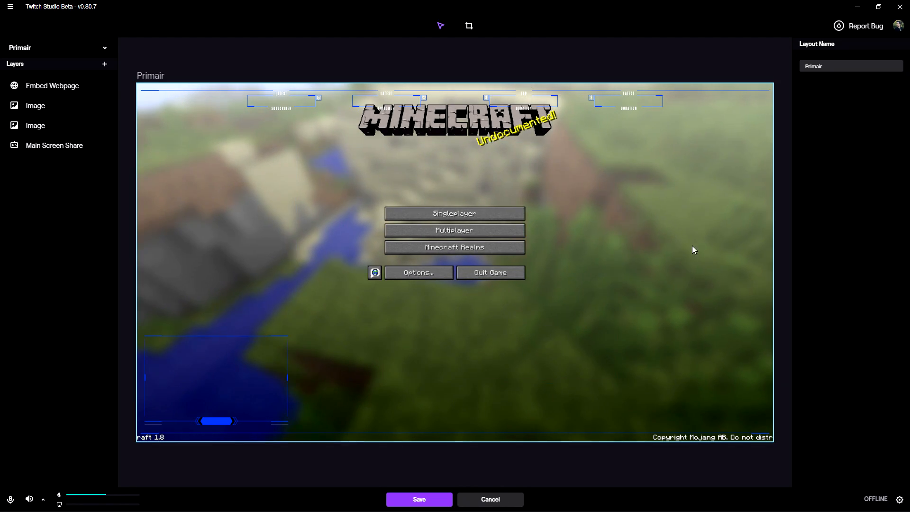
pyautogui.moveTo(842, 138)
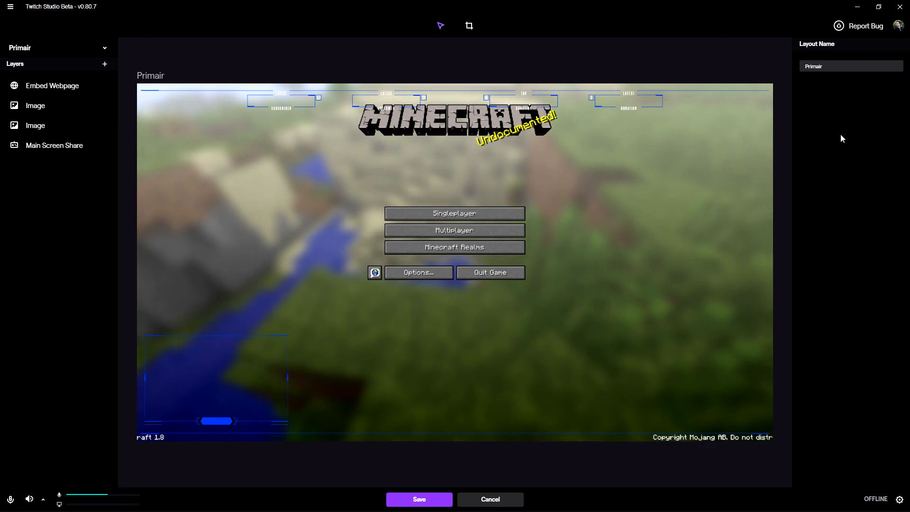